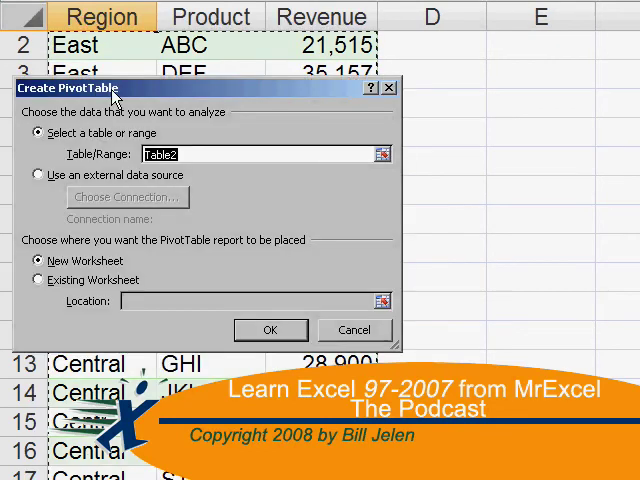
Select B2 to begin the =INT(A2) formula on the first date-time.
left_click(270, 330)
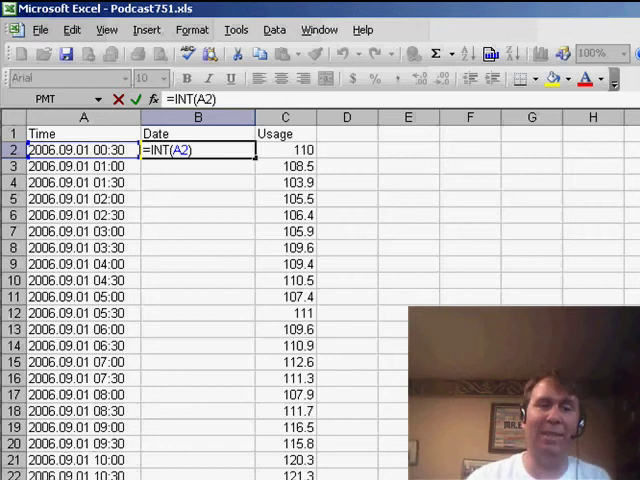
Commit =INT(A2) in B2, which stays displayed as literal text since A2 is text.
key("Return")
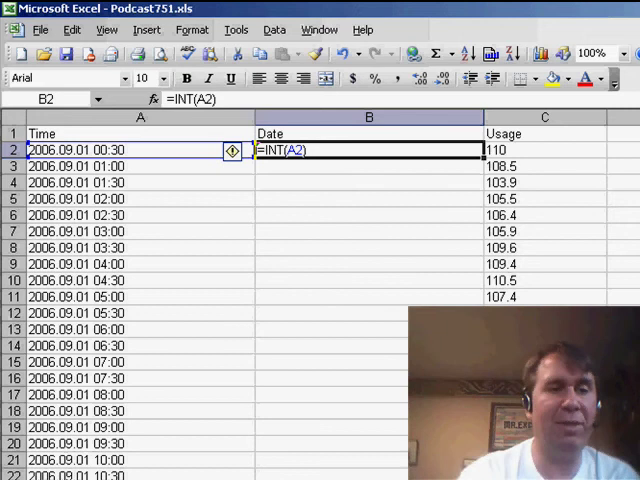
key("Return")
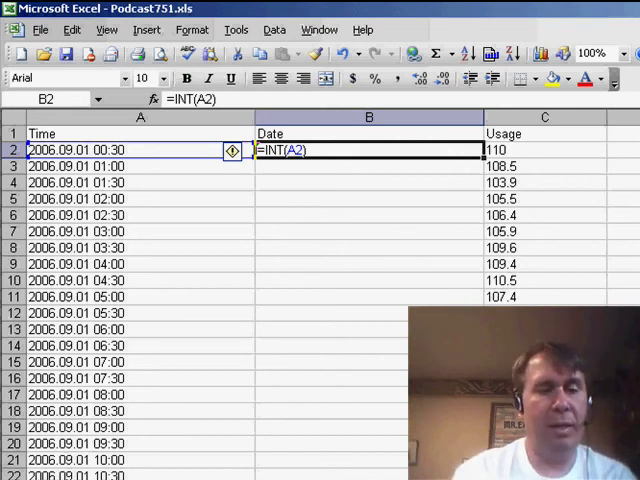
Enter =LEFT(A2,10) in B2 and copy it down, yielding date text like 2006.09.01.
type("=LEFT(")
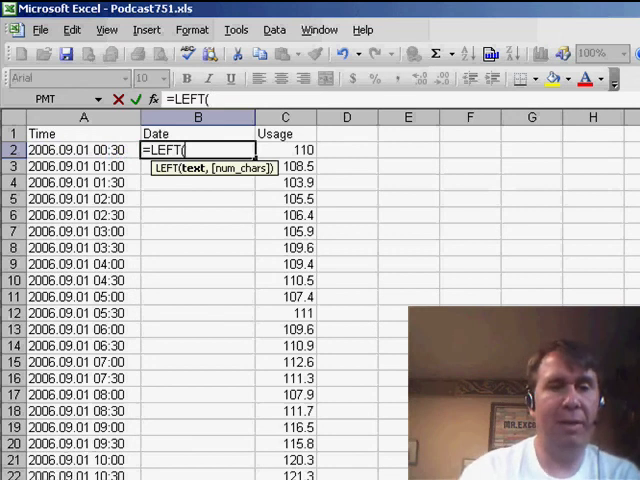
key("Return")
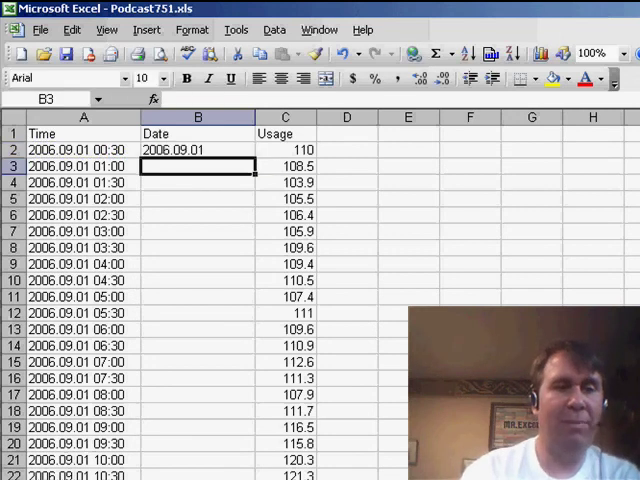
left_click(196, 148)
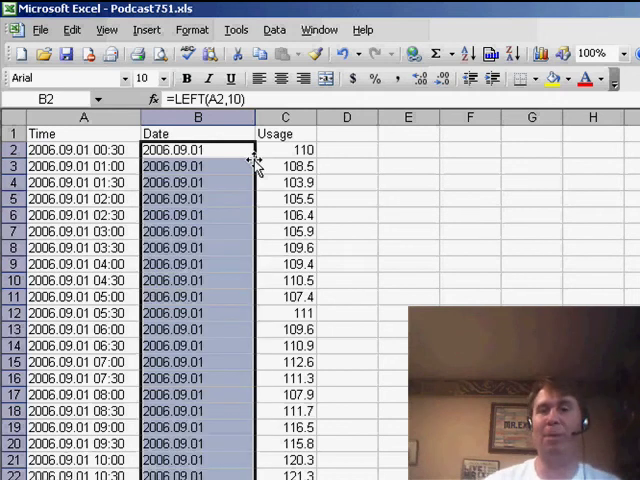
left_click(284, 148)
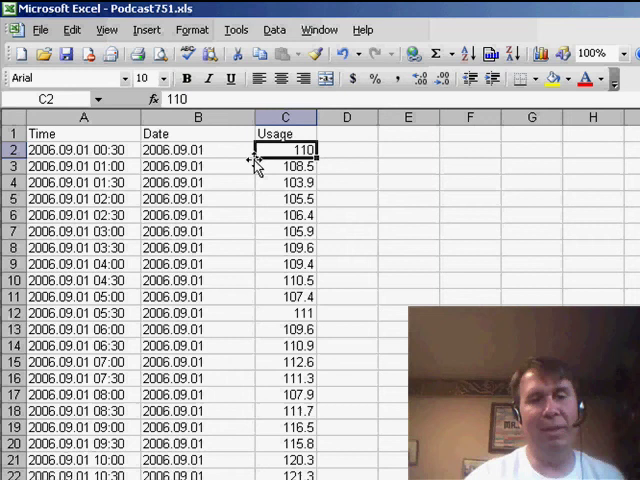
left_click(468, 166)
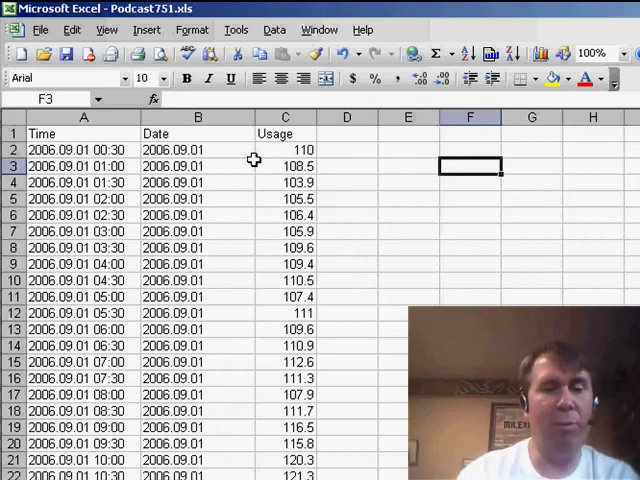
Fill F with dates from 9/1 and G with =TEXT(F3,"yyyy.mm.dd") copied down.
type("9/1/2006")
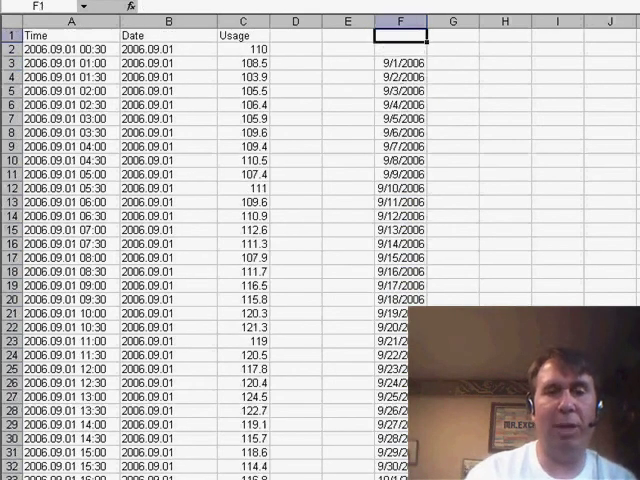
type("=TEXT(F3")
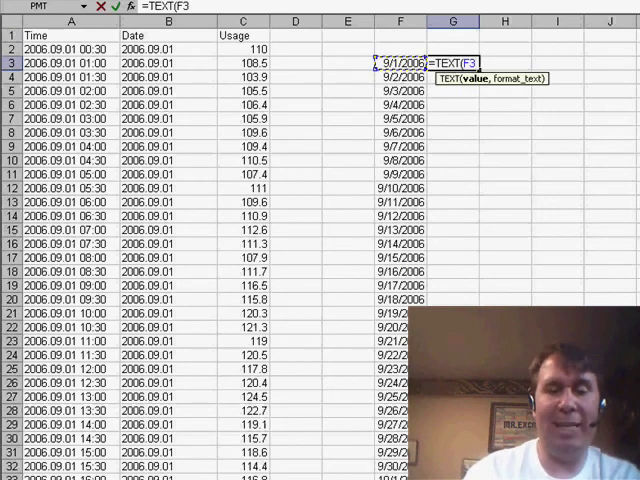
type(",\"yyy")
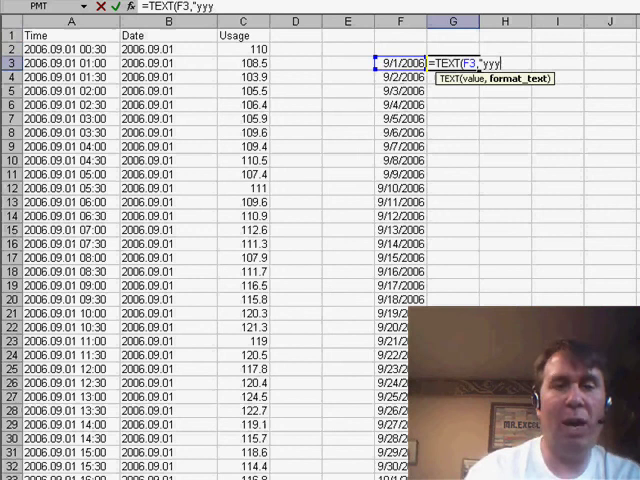
type(".mm.")
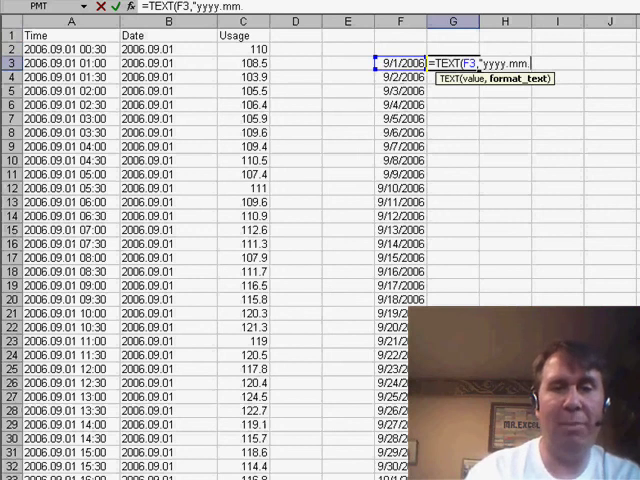
key("Return")
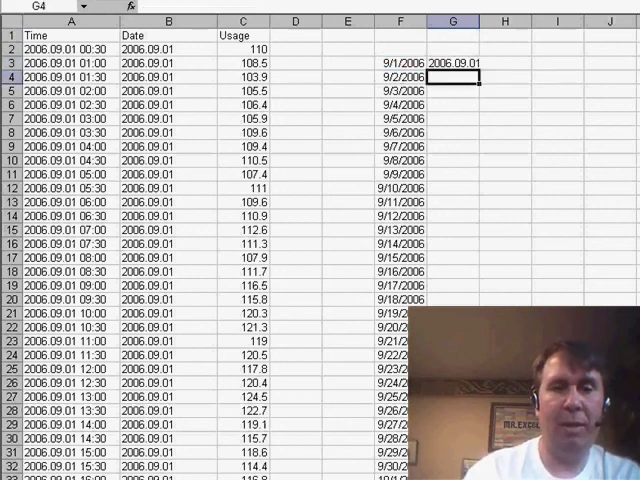
left_click(452, 64)
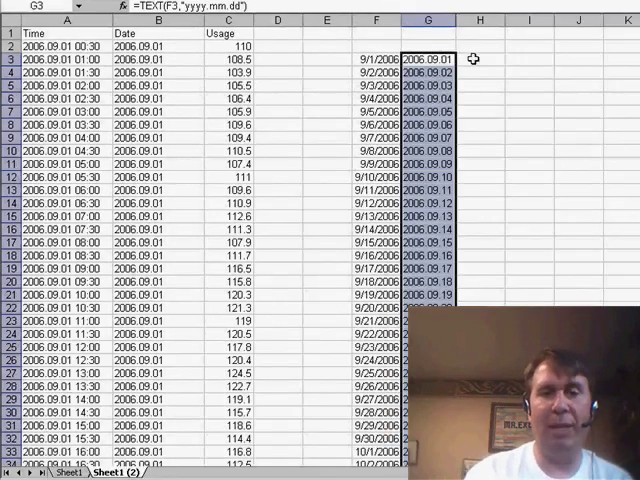
Enter =SUMIF($B$2:$B$35000,G3,$C$2:$C$35000) in H3 for each day's total usage.
left_click(480, 58)
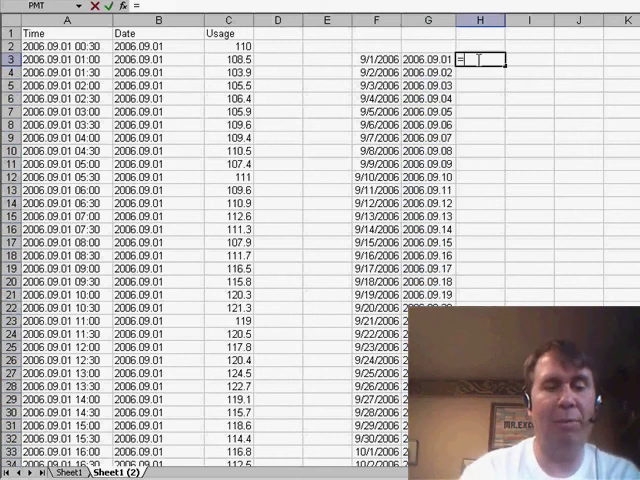
type("SUMIF($B$2:$B$35000,G3,$C$2:$C$35000")
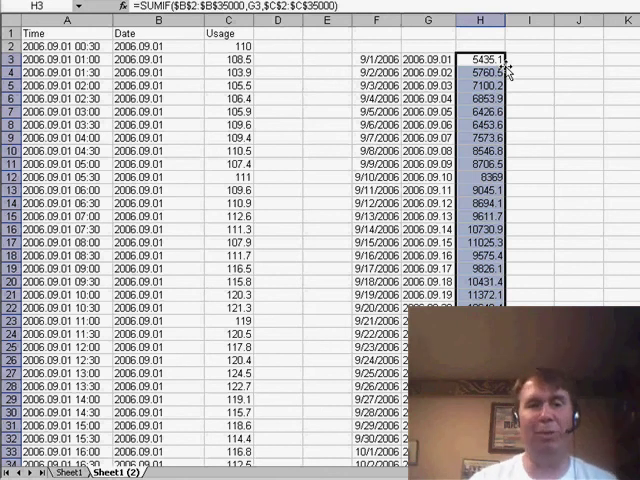
left_click(230, 44)
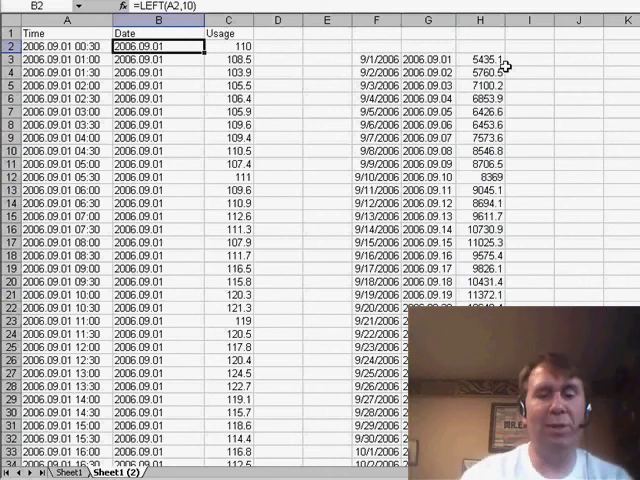
Enter =DATE(LEFT(A2,4),MID(A2,6,2),MID(A2,9,2)) in B2 to build a real date.
type("=DATE(")
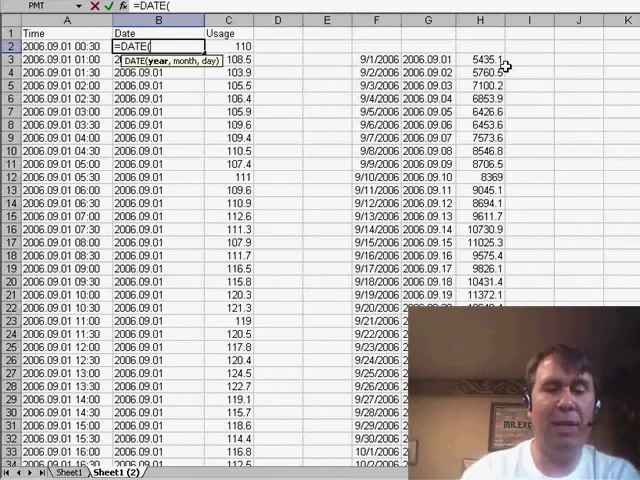
type("LEFT(A2,4),")
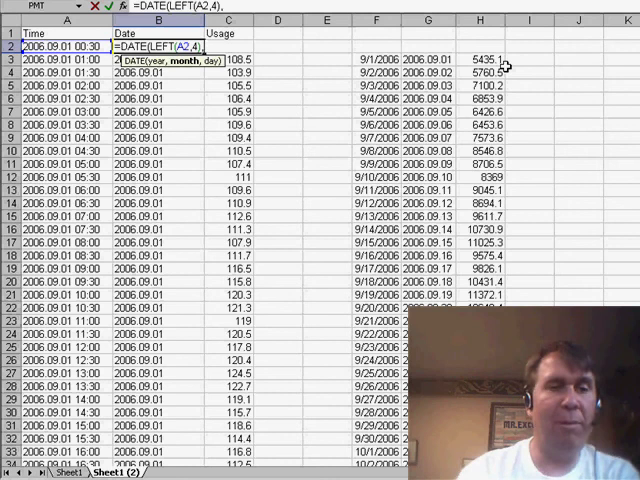
type("MID(")
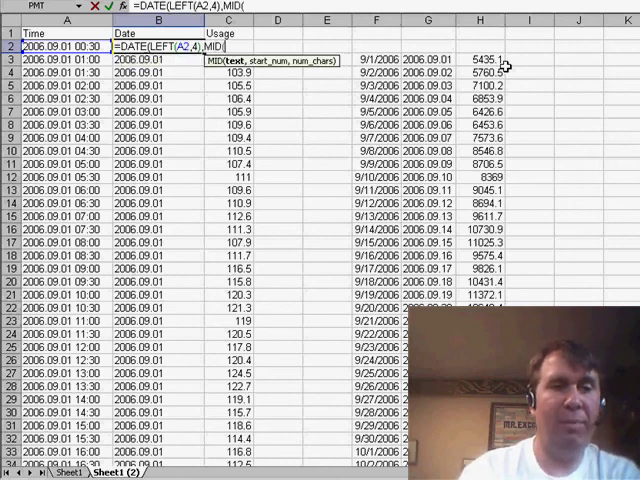
type("A2,")
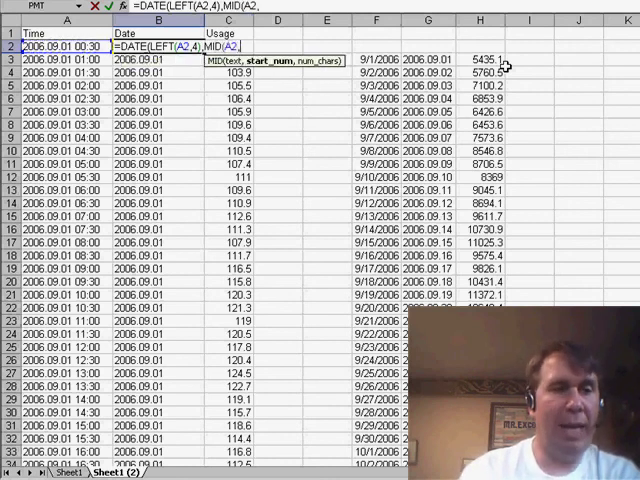
type("6,2),")
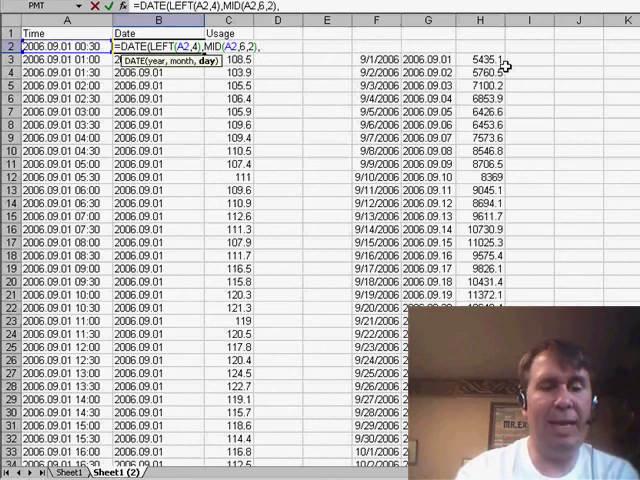
type("M")
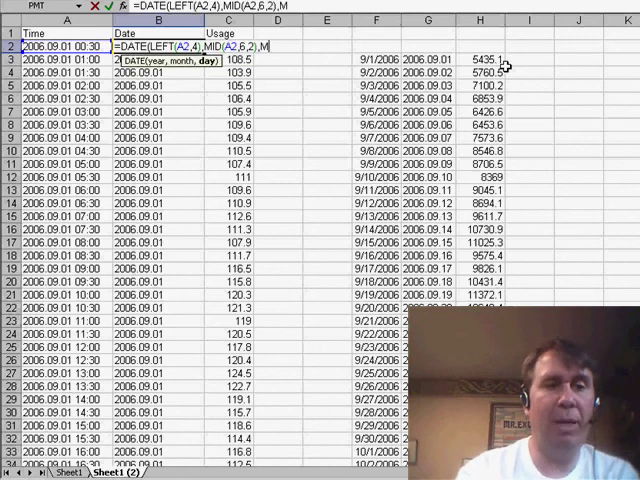
type(",MID(A2,9")
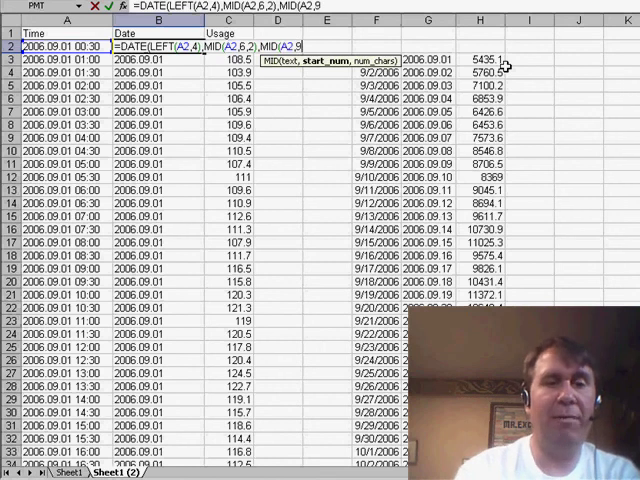
type(",2")
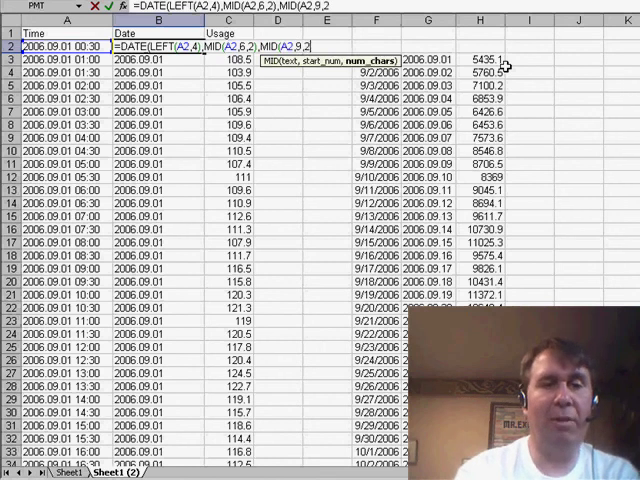
type(")")
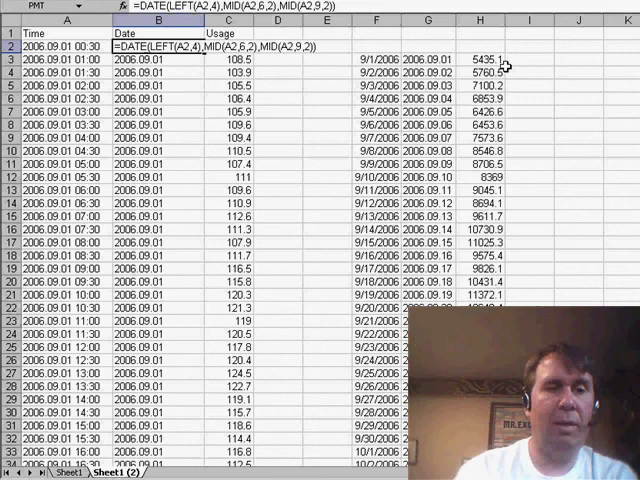
key("Return")
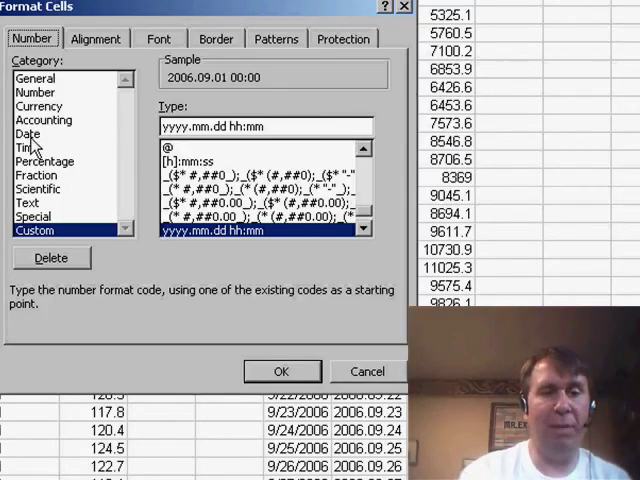
Format column B as Date and point the H3 SUMIF criterion at F3 instead of G3.
left_click(28, 132)
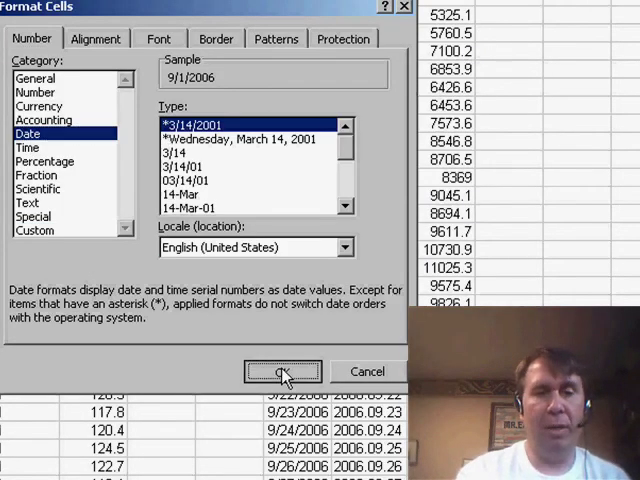
left_click(284, 372)
type("=SUMIF($B$2:$B$35000,G3,$C$2:$C$35000)")
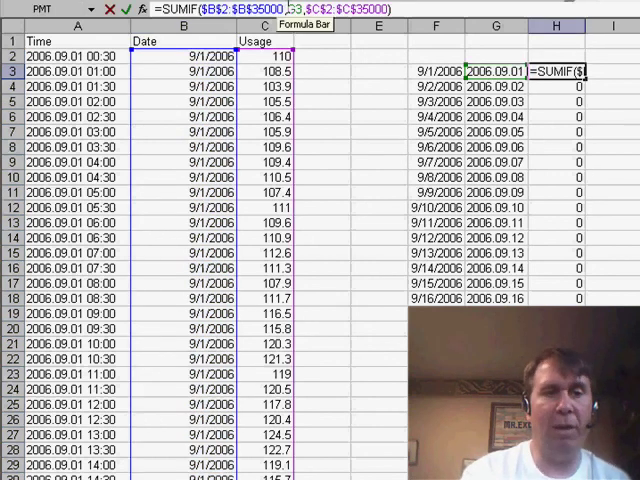
key("Return")
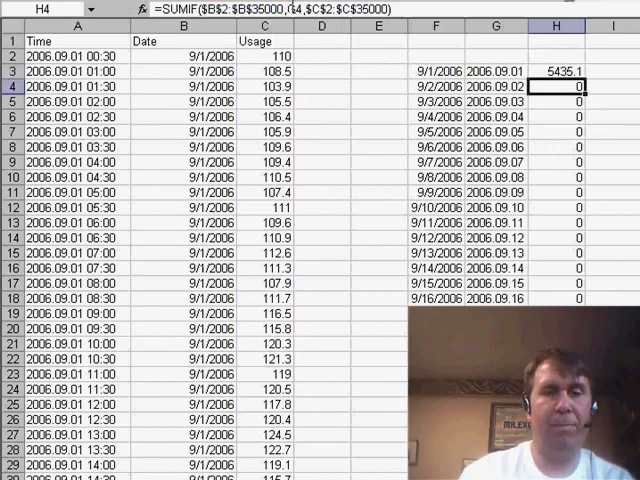